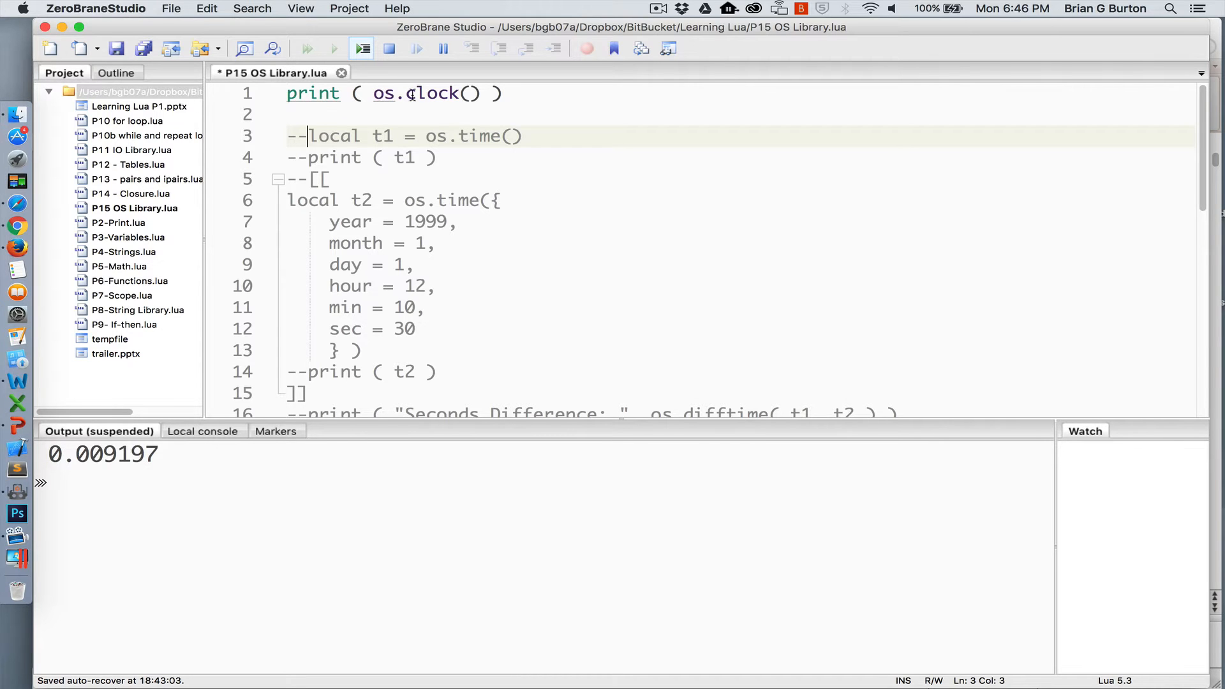
mouse_move(96, 459)
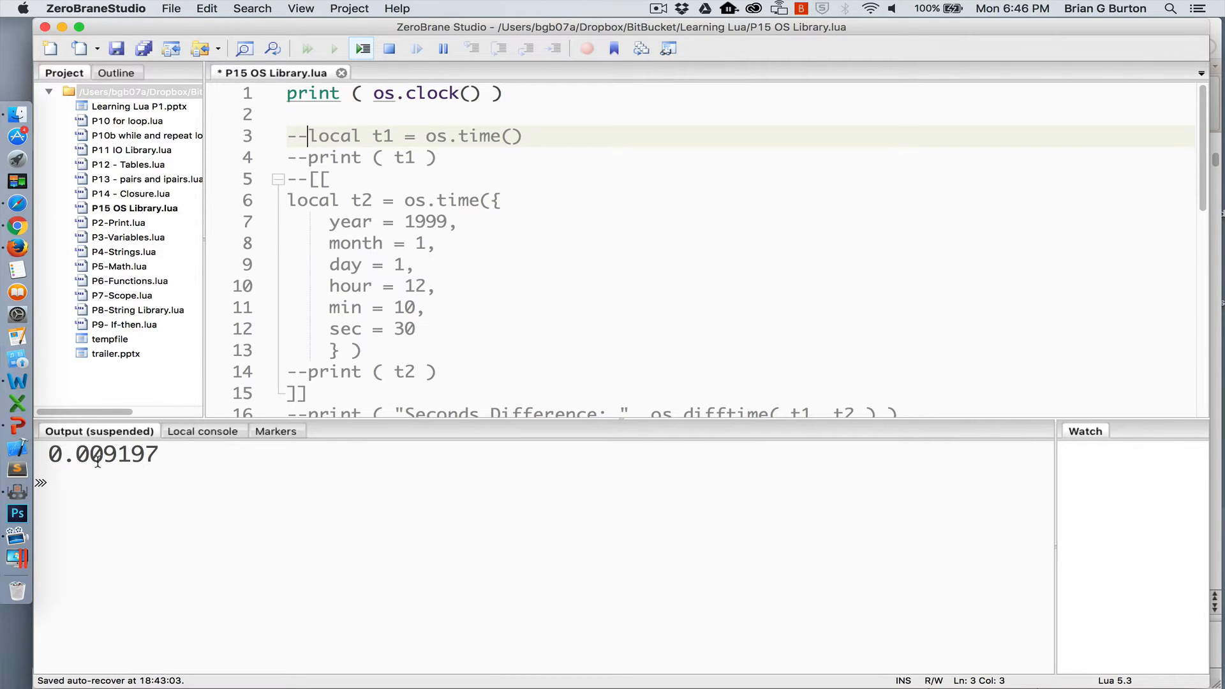
mouse_move(107, 474)
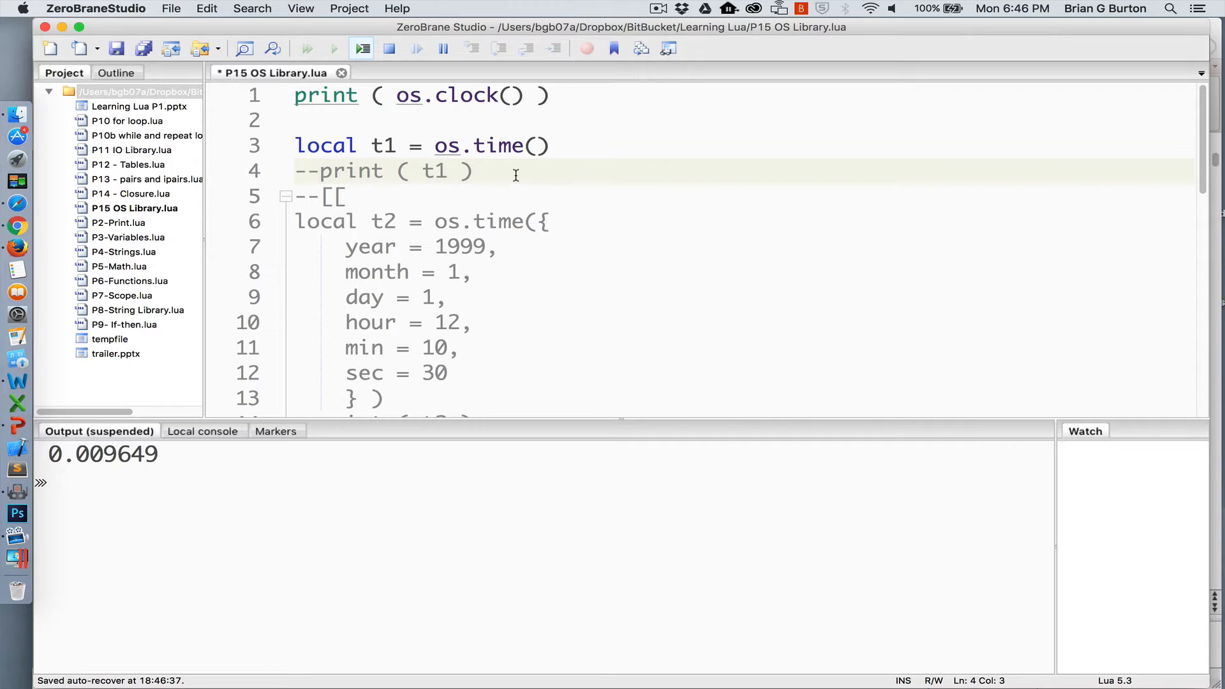
Place the cursor on the commented print(t1) line to begin uncommenting the os.time lines
click(317, 171)
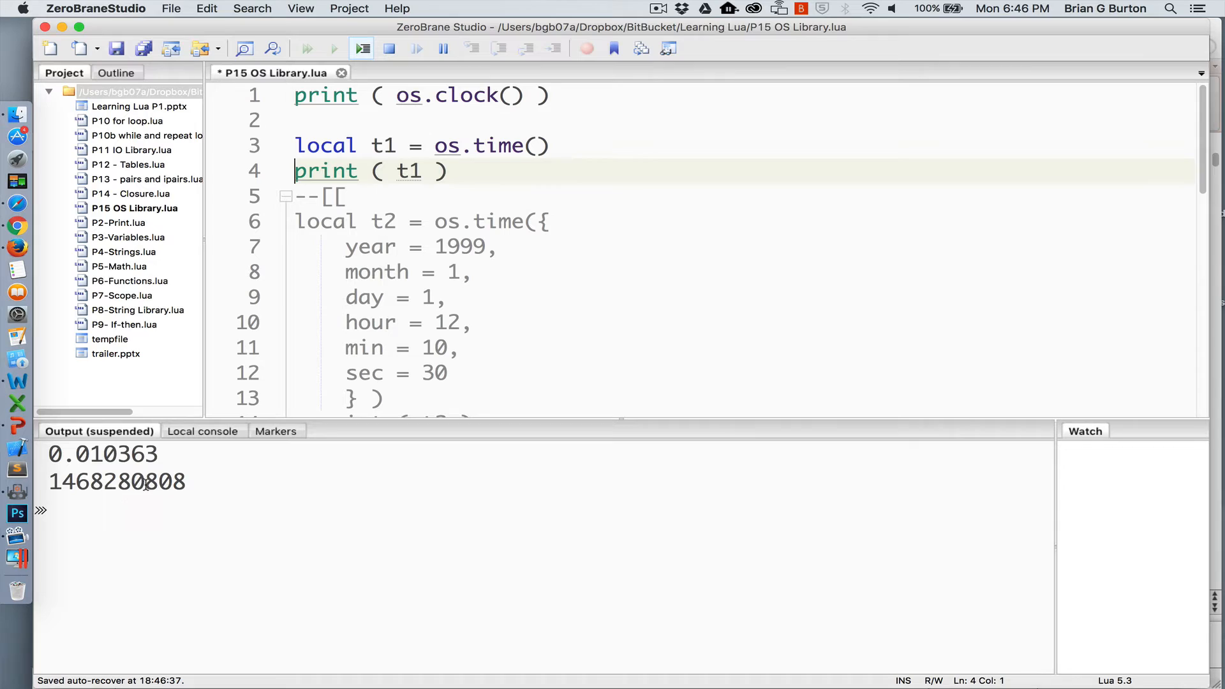
mouse_move(78, 496)
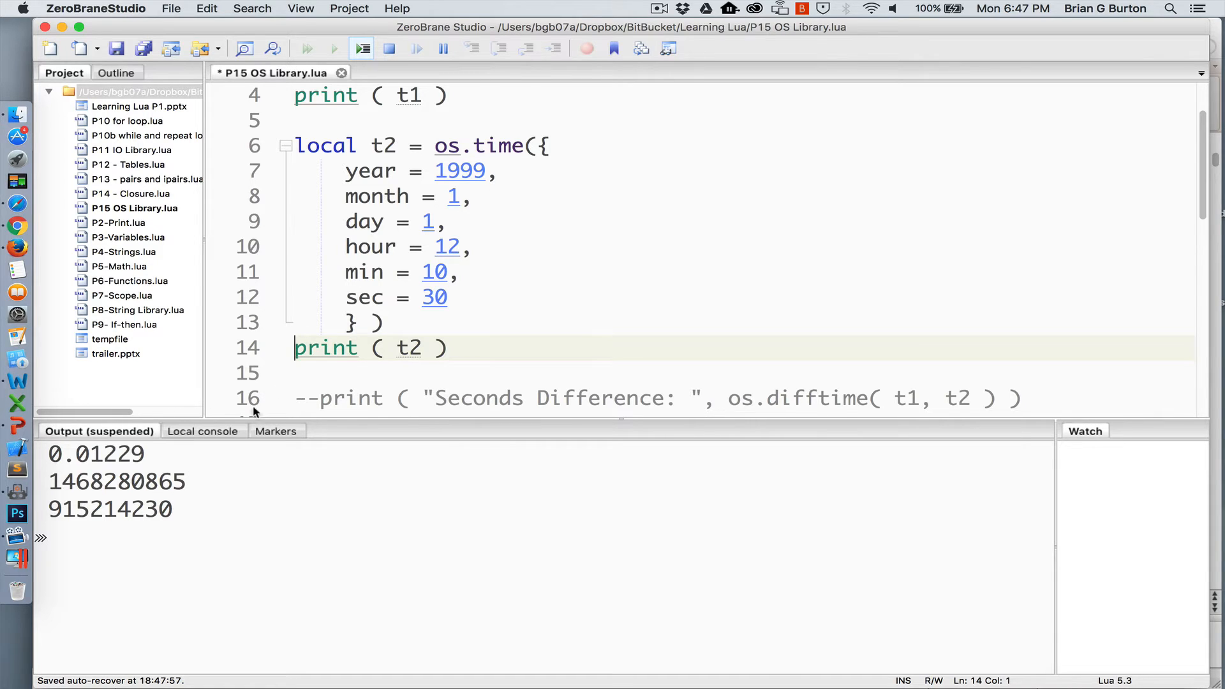
Run the script so the uncommented print(t2) outputs the 1999 timestamp 915214230
click(333, 48)
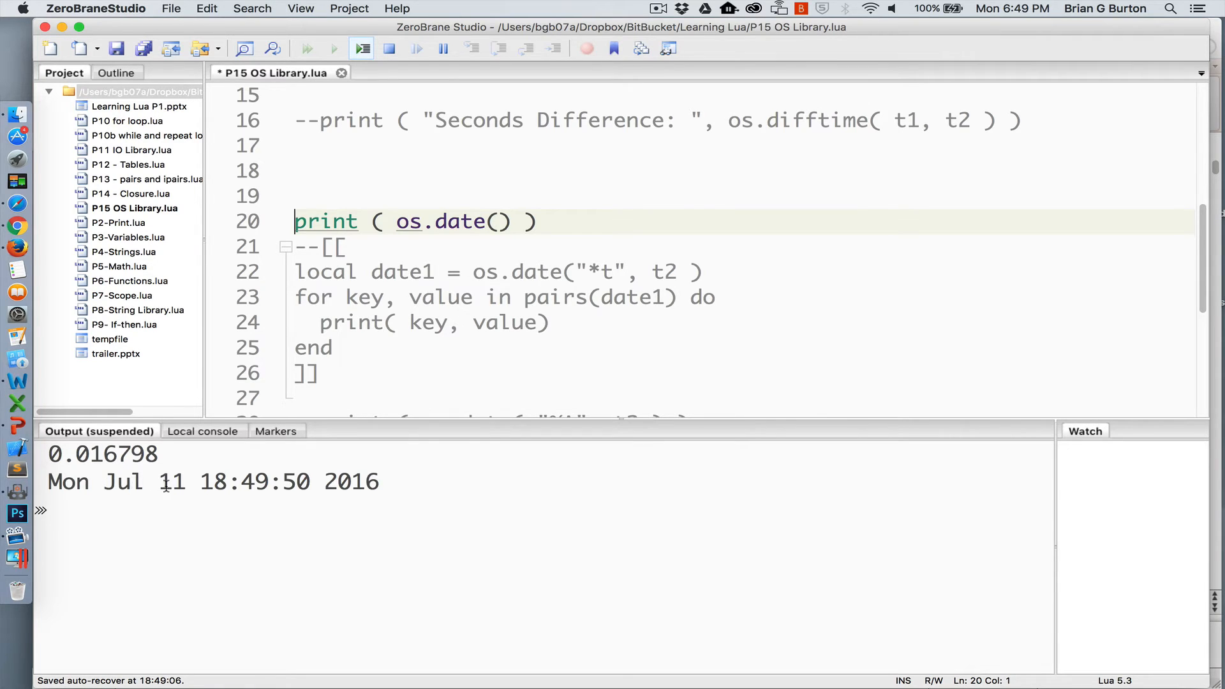
mouse_move(220, 473)
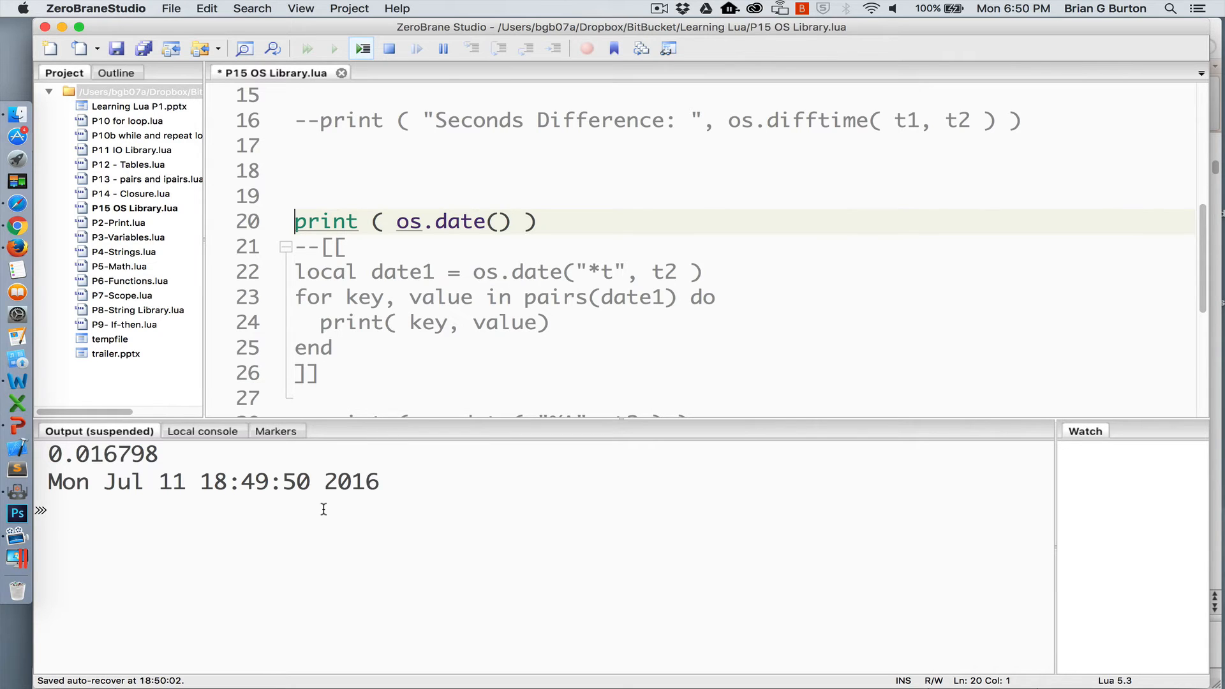
mouse_move(262, 535)
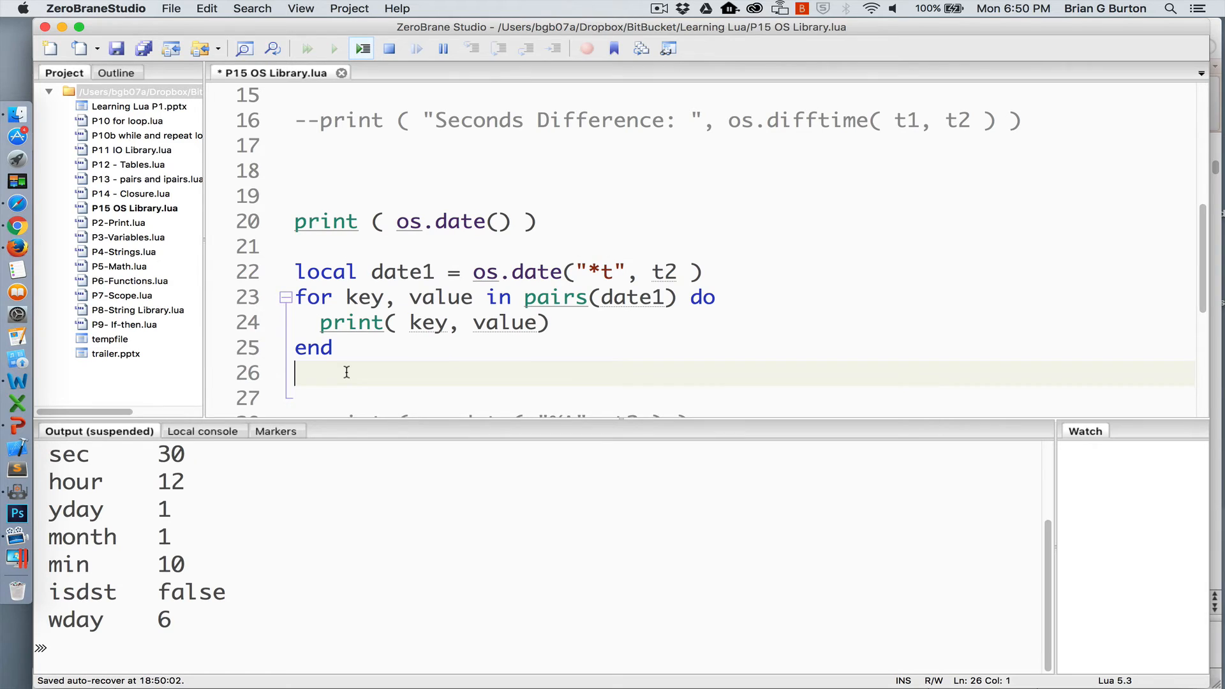
mouse_move(664, 248)
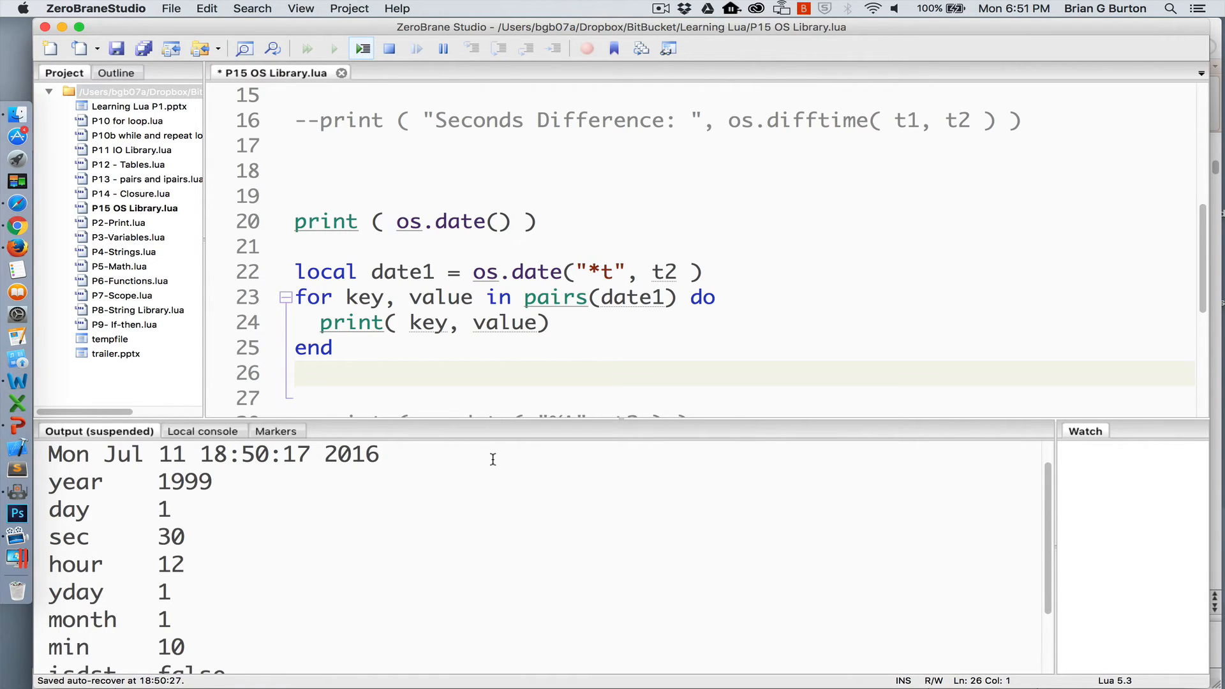
mouse_move(485, 447)
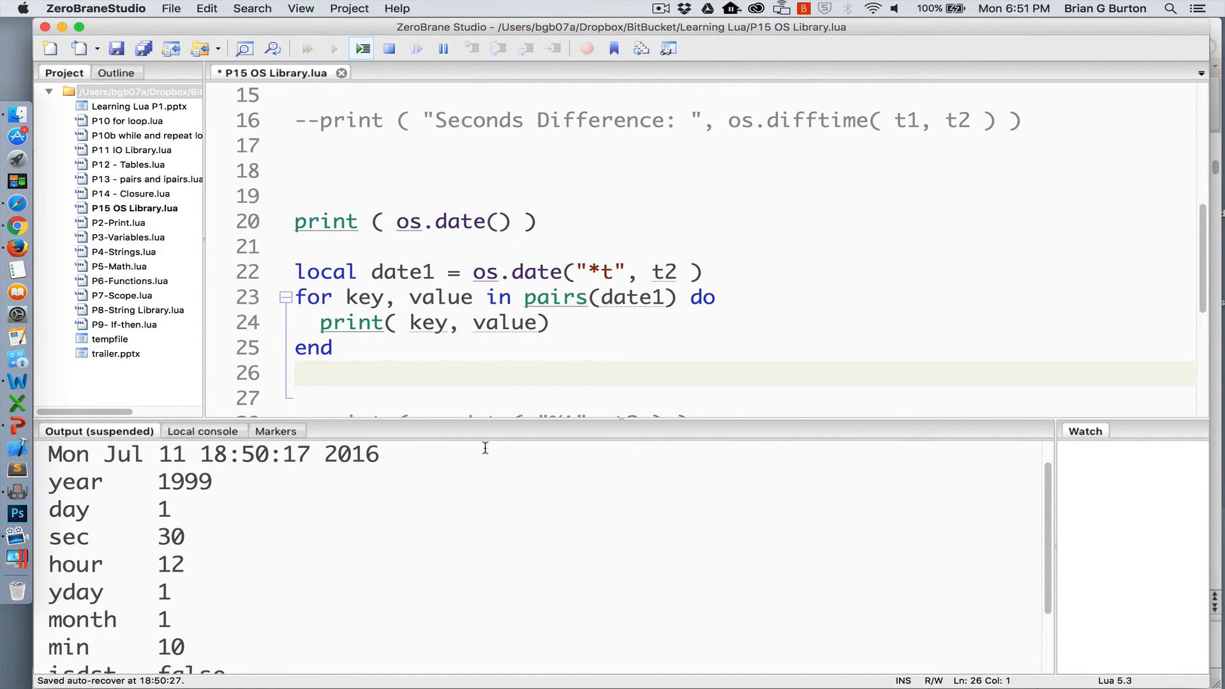
mouse_move(415, 271)
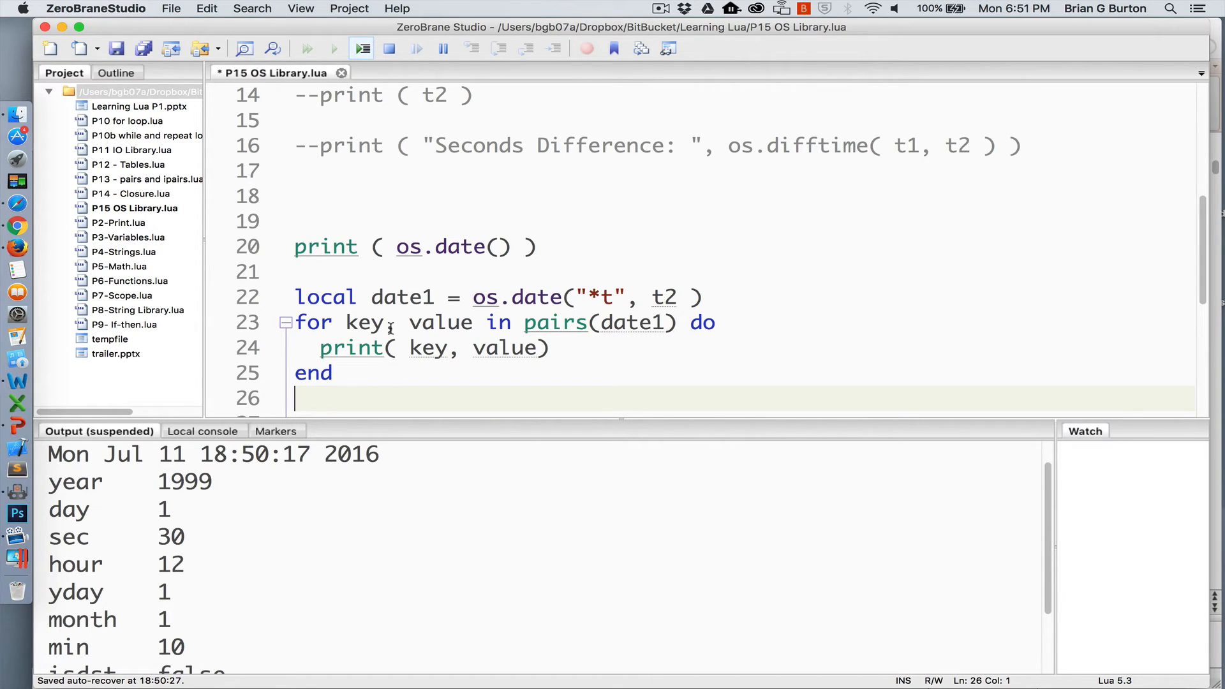
mouse_move(414, 375)
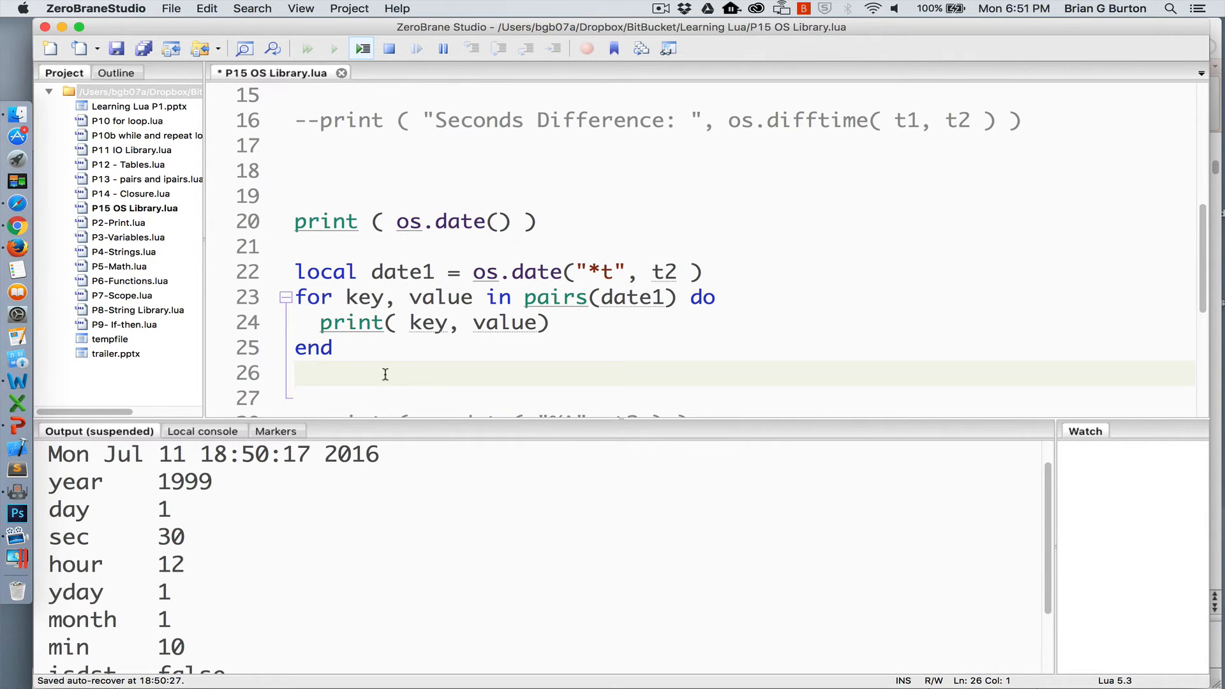
mouse_move(132, 444)
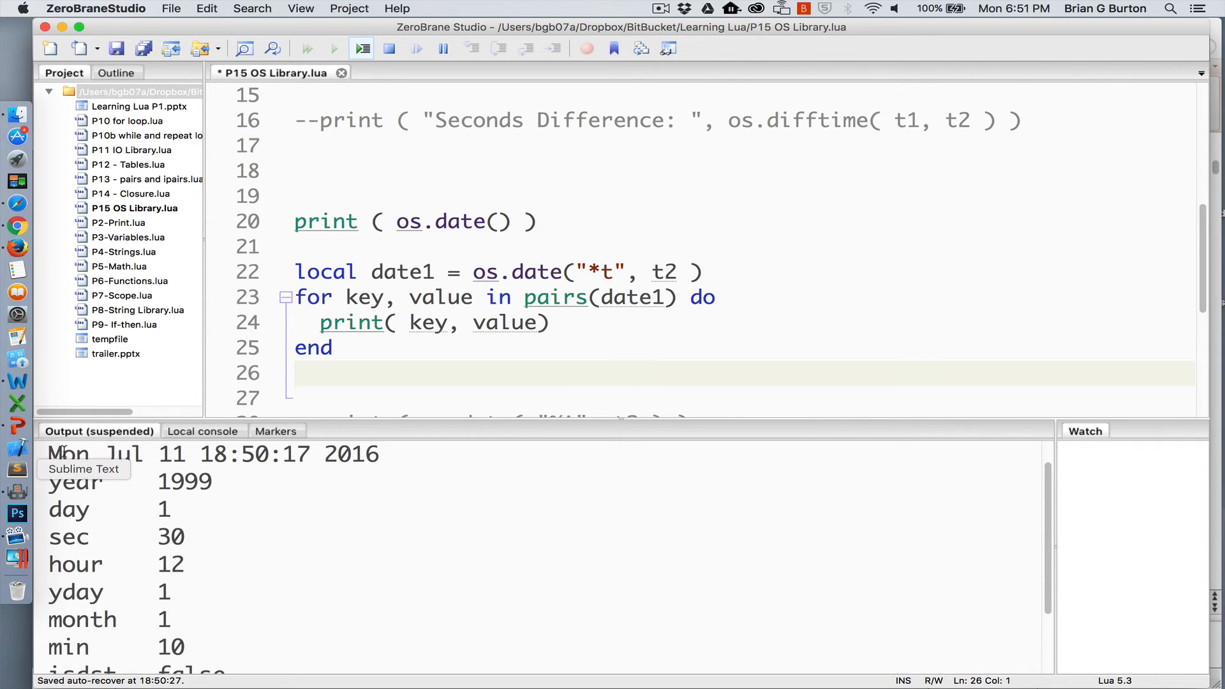
mouse_move(217, 479)
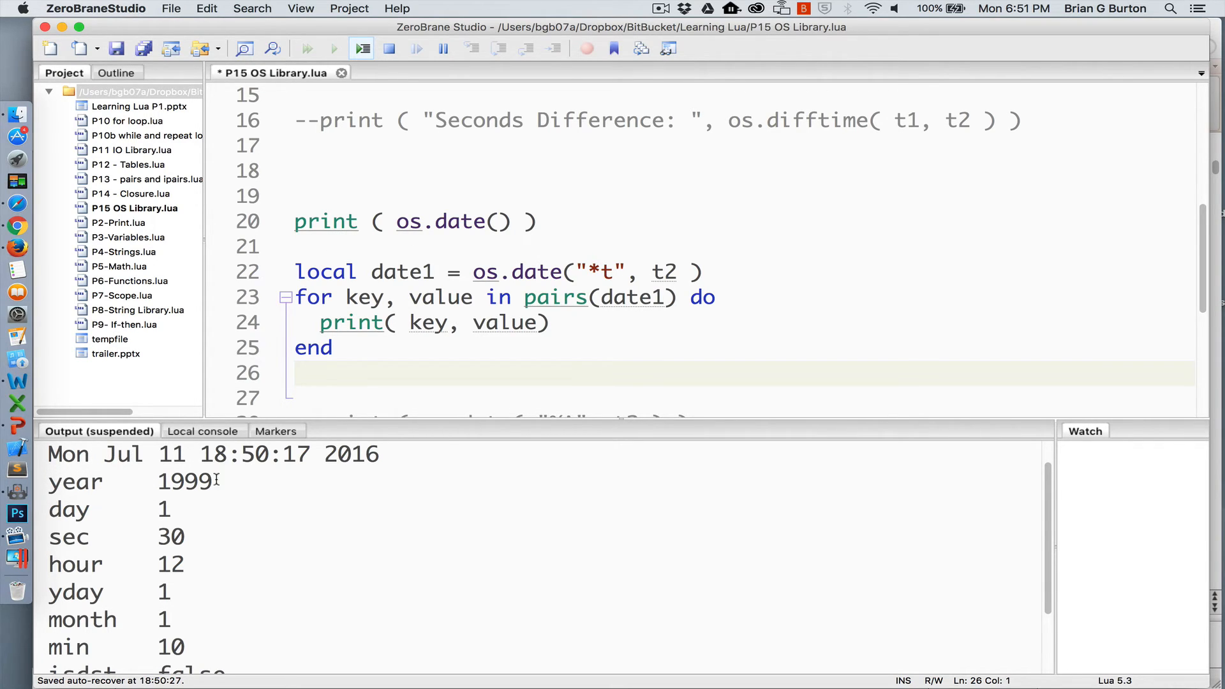
mouse_move(538, 290)
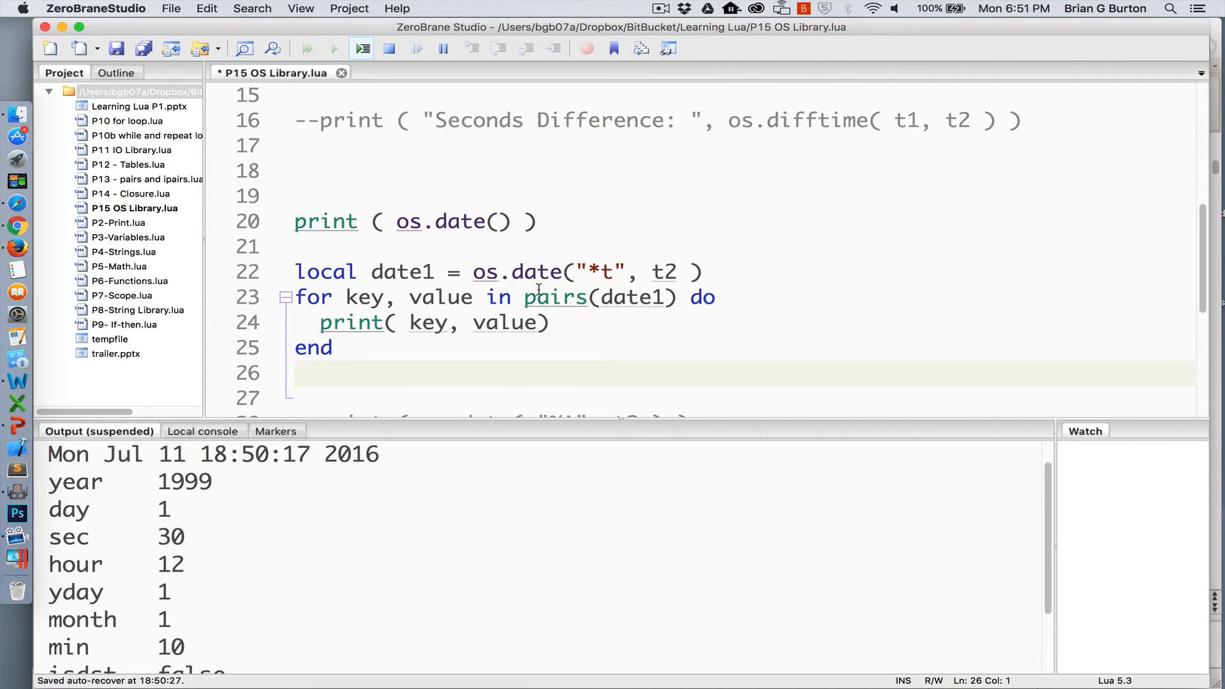
mouse_move(86, 487)
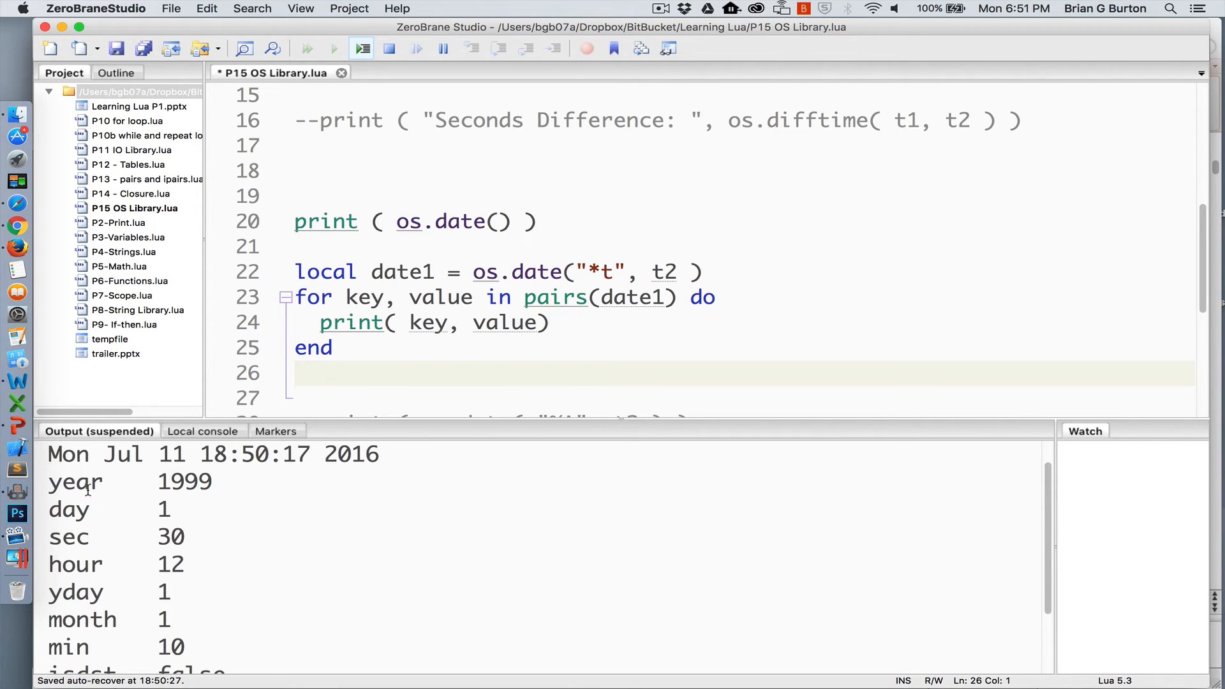
mouse_move(173, 504)
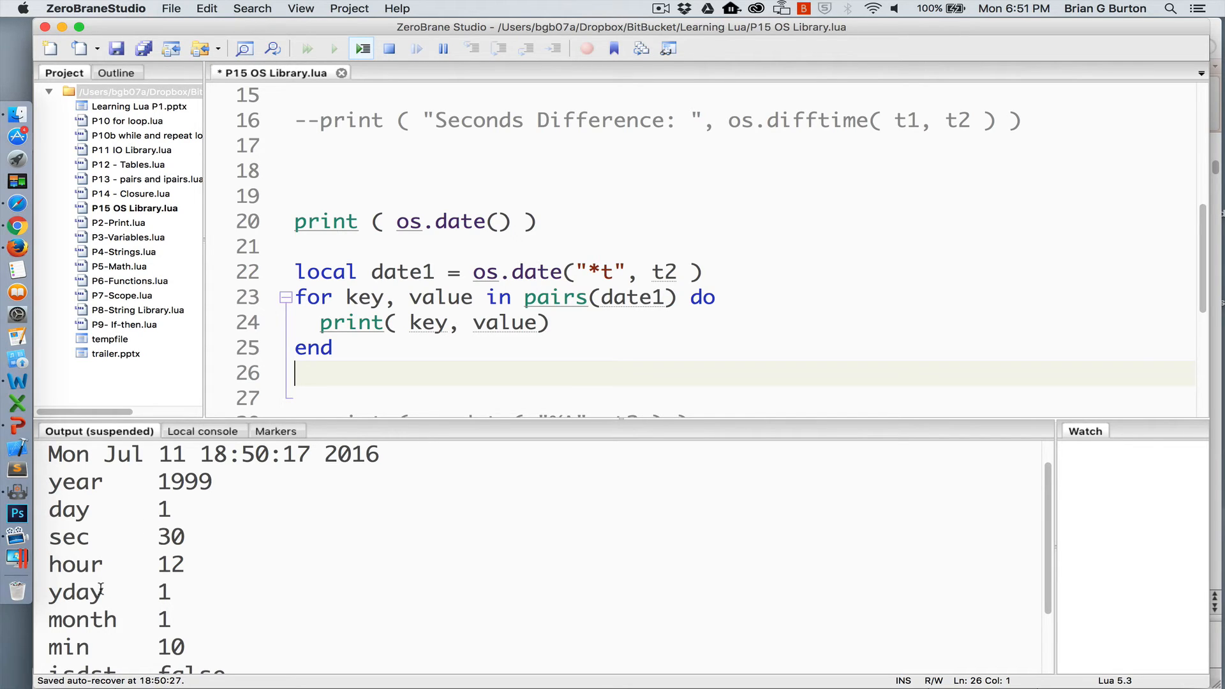
Scroll the Output panel to view the date table fields: year 1999, hour 12, wday 6
scroll(down, 3)
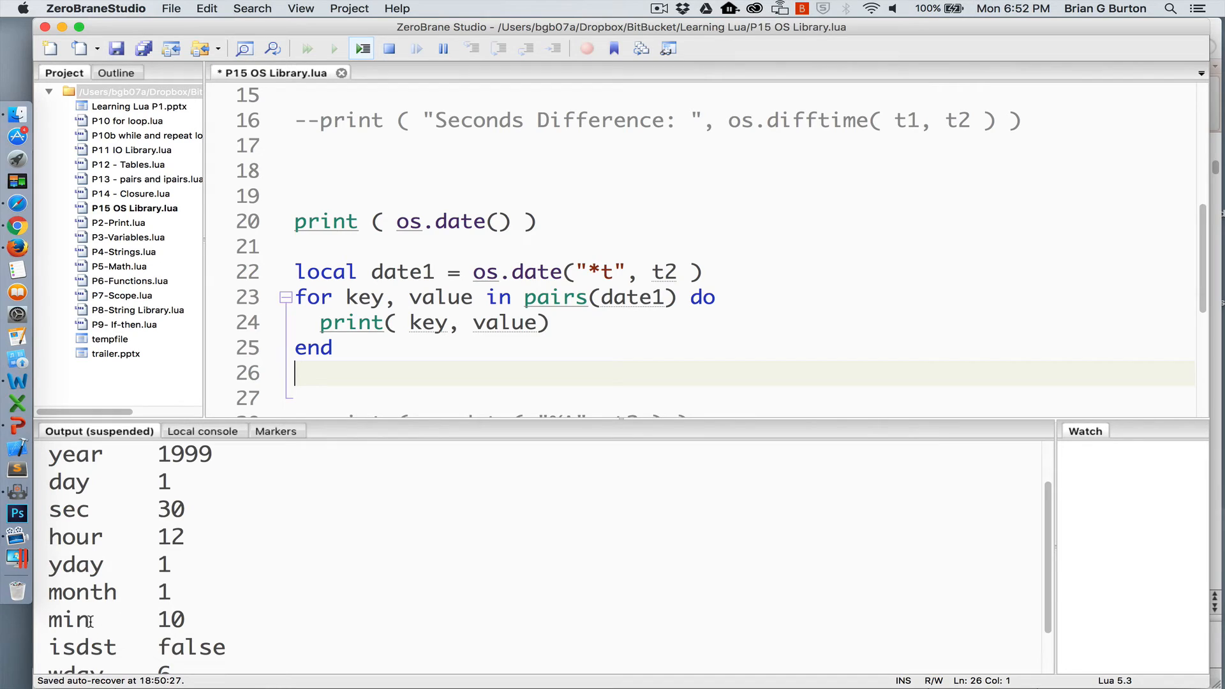
scroll(down, 3)
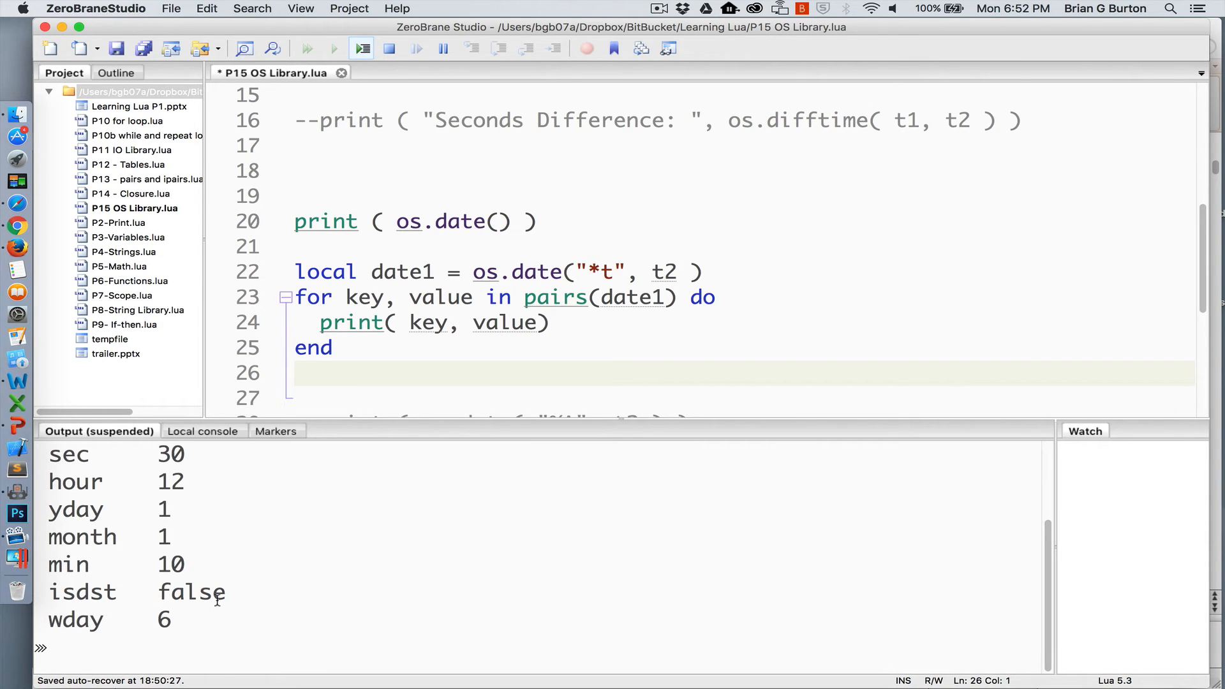
mouse_move(245, 578)
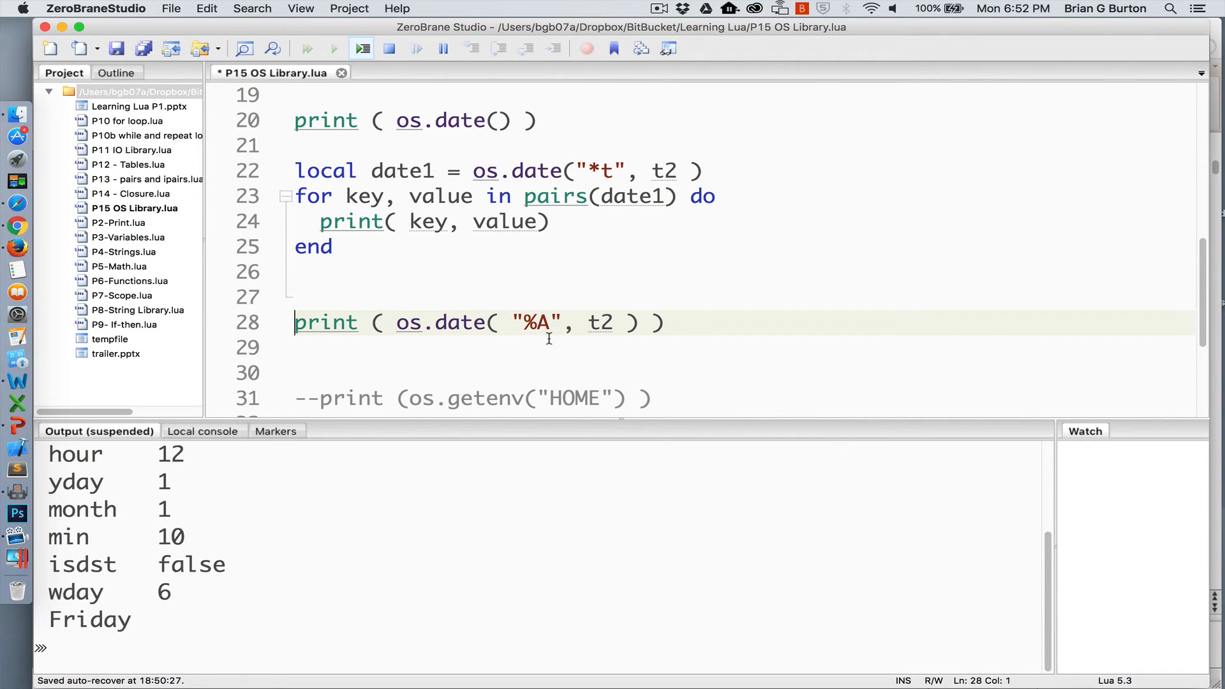
mouse_move(74, 618)
text(--)
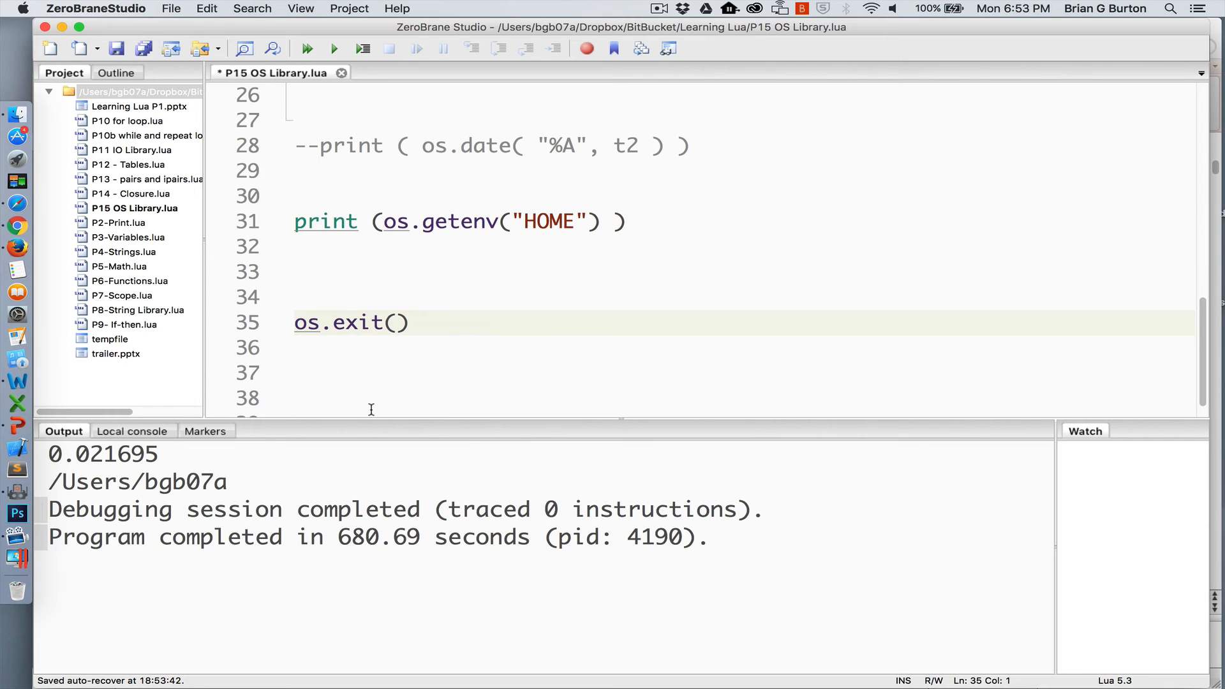
Click in the editor near the os.exit() line before running the script
click(296, 322)
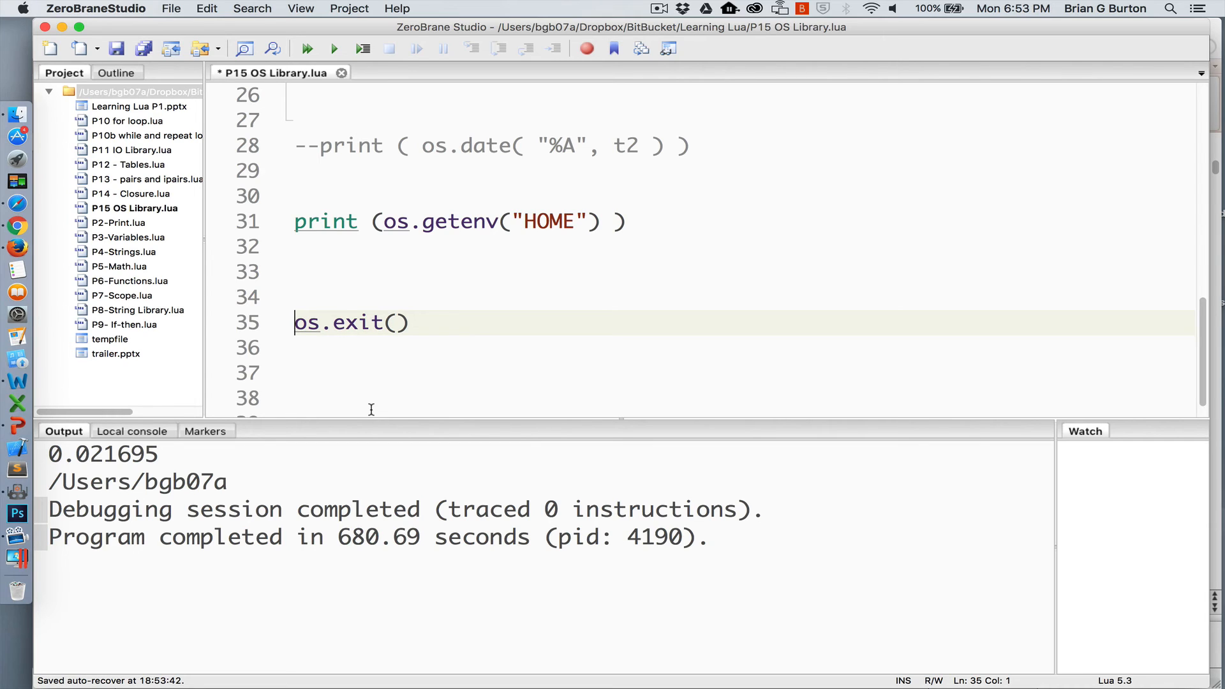